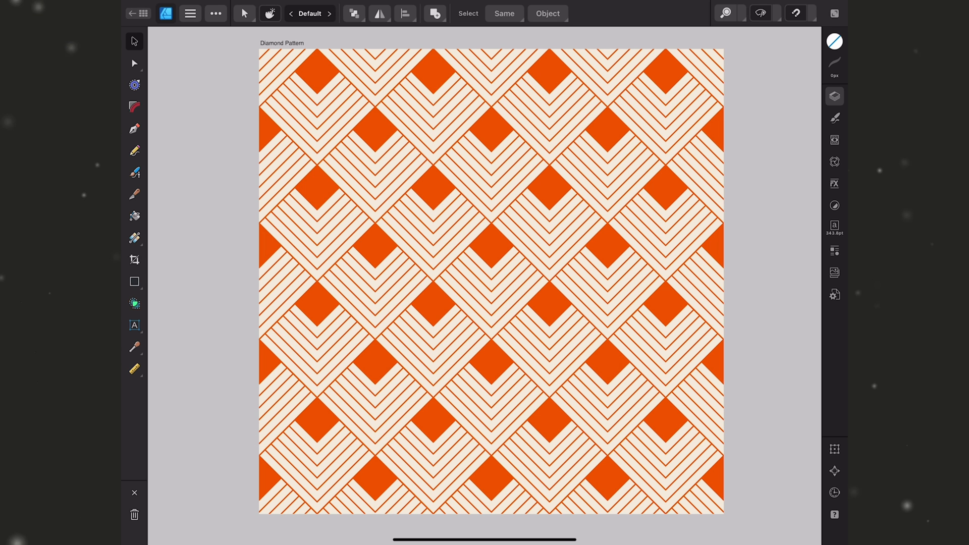
# Step: Begin a new blank cream artboard for the diamond pattern
pyautogui.click(134, 282)
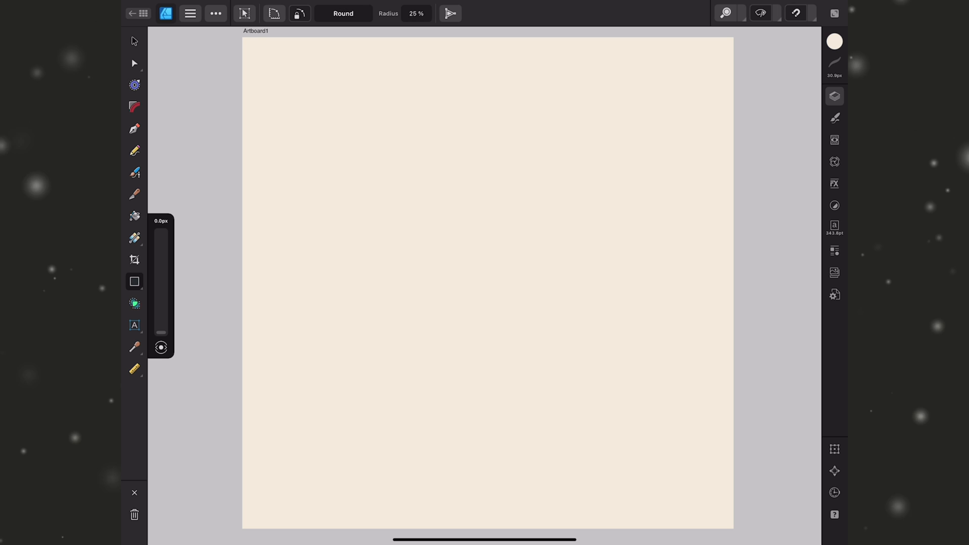
# Step: Choose an orange 20 px stroke and draw a diamond outline near the artboard centre
pyautogui.click(835, 40)
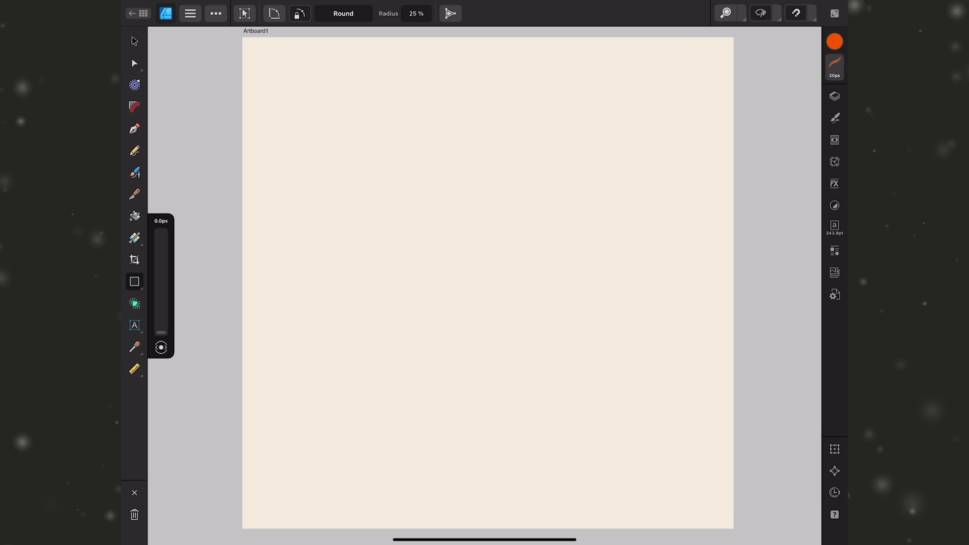
pyautogui.click(135, 282)
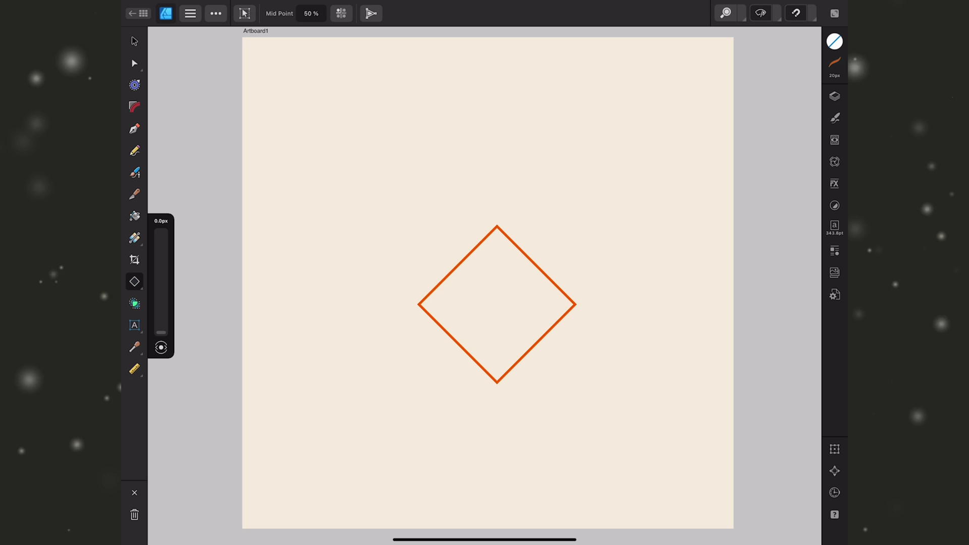
# Step: Set the diamond's width to 1000 px with the aspect link on, making it 1000 × 1000 px
pyautogui.click(834, 96)
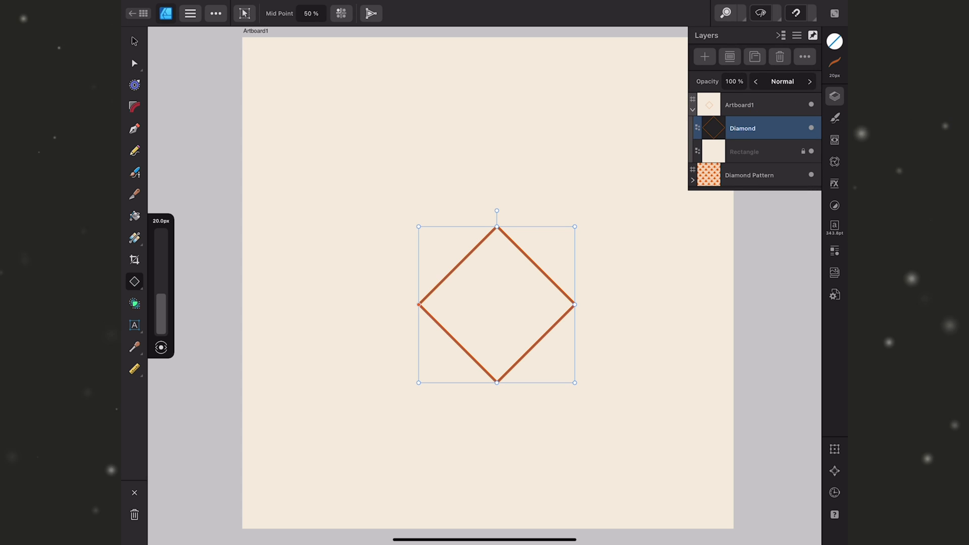
pyautogui.click(834, 448)
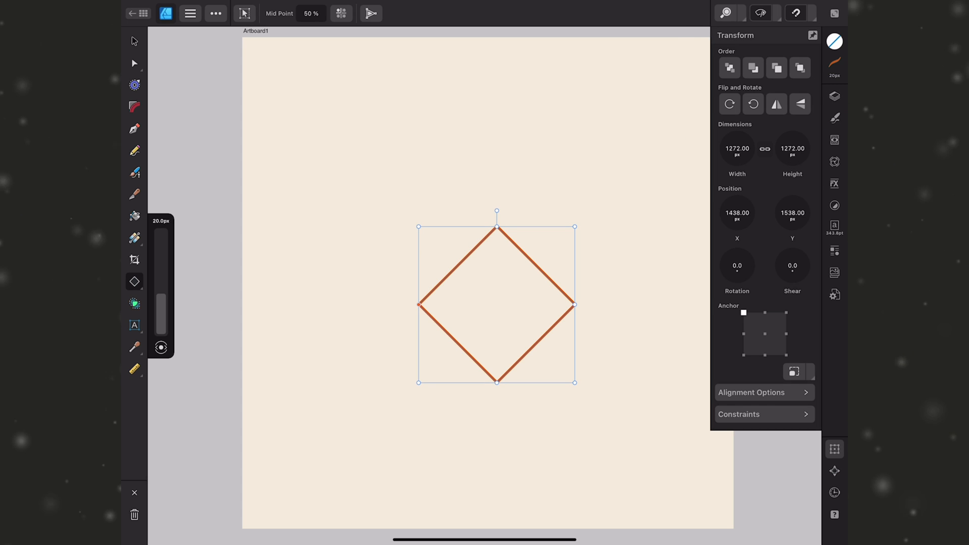
pyautogui.click(764, 148)
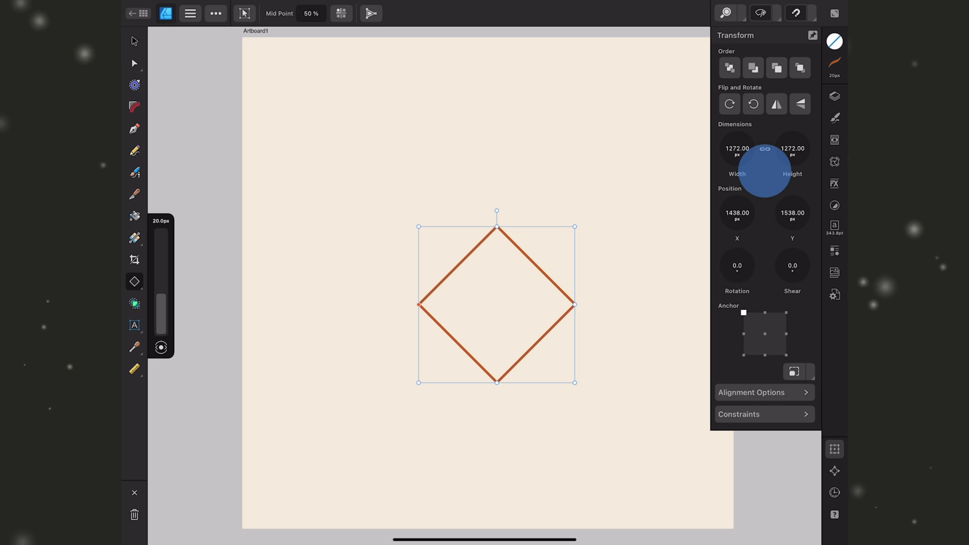
pyautogui.click(737, 149)
pyautogui.write('1000')
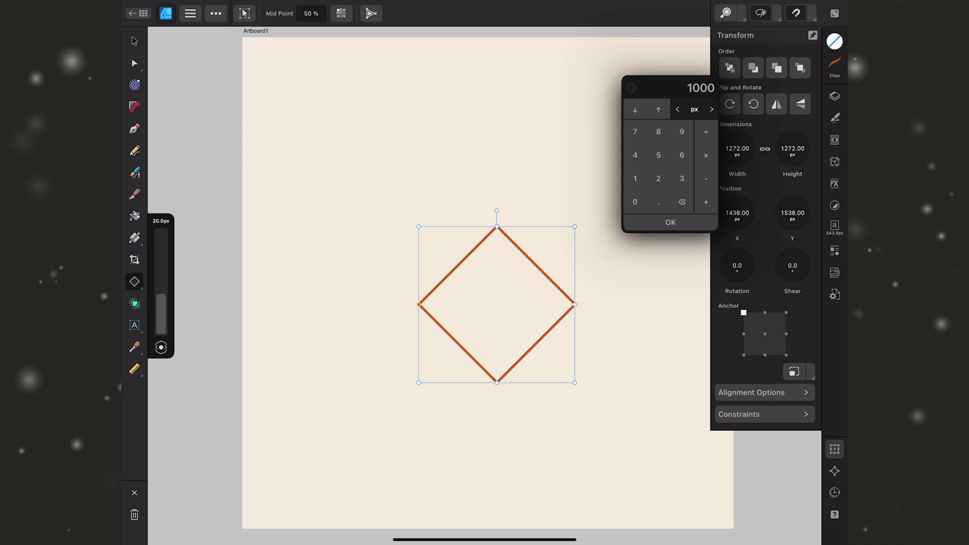
pyautogui.click(670, 223)
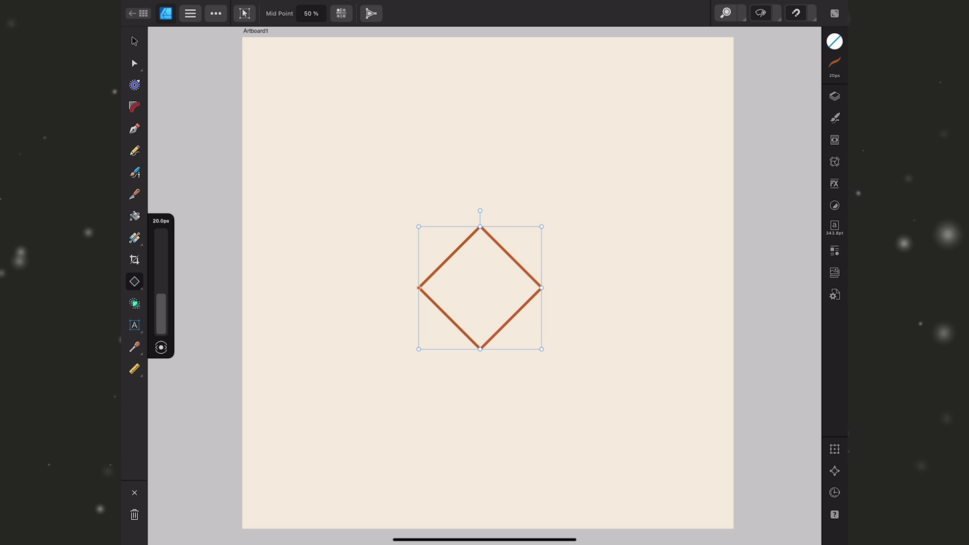
# Step: Shift the duplicated diamond 100 px up via Y = 1538-100, building toward a seven-diamond stack
pyautogui.click(834, 449)
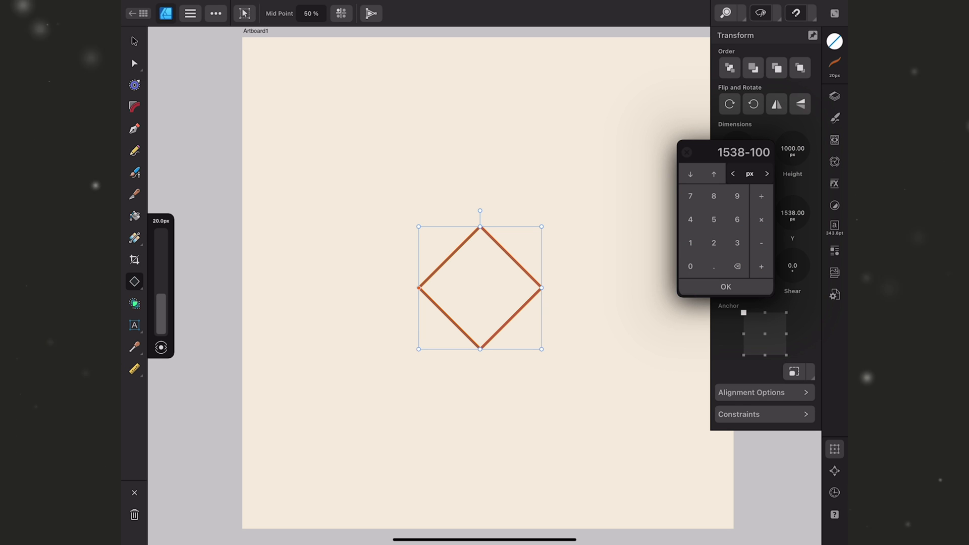
pyautogui.click(726, 286)
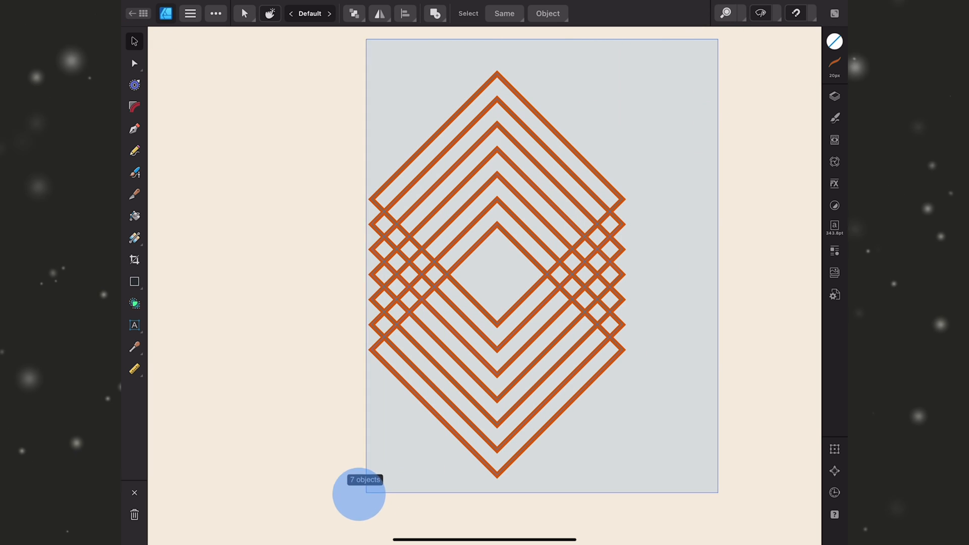
# Step: Select all seven outlines and subtract overlaps with Shape Builder to leave nested chevrons
pyautogui.click(834, 96)
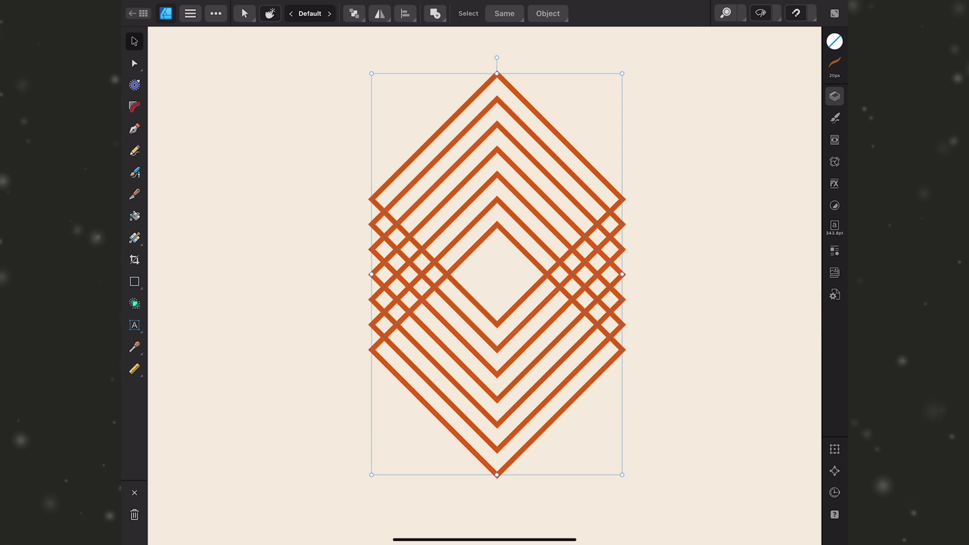
pyautogui.click(135, 151)
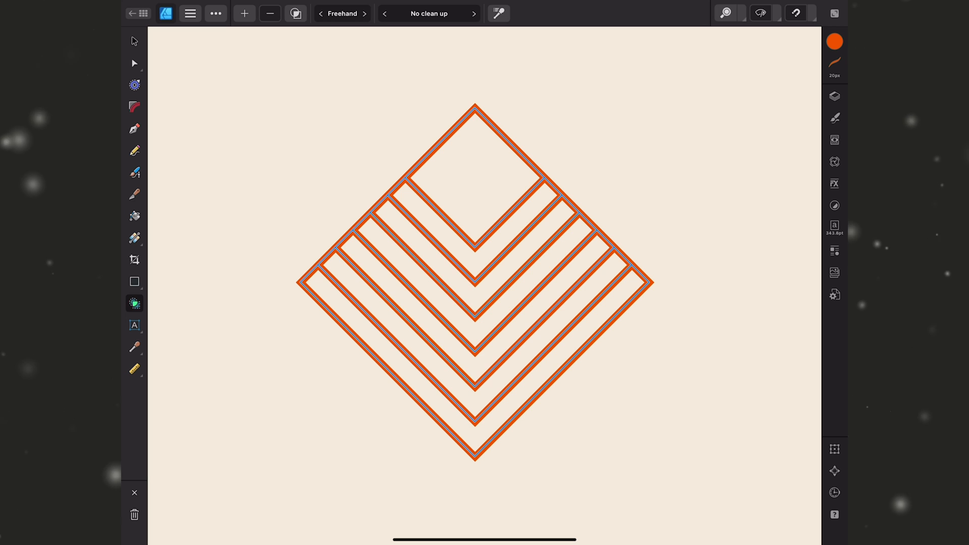
# Step: Group the chevron curves and name the group 'final diamond'
pyautogui.click(835, 95)
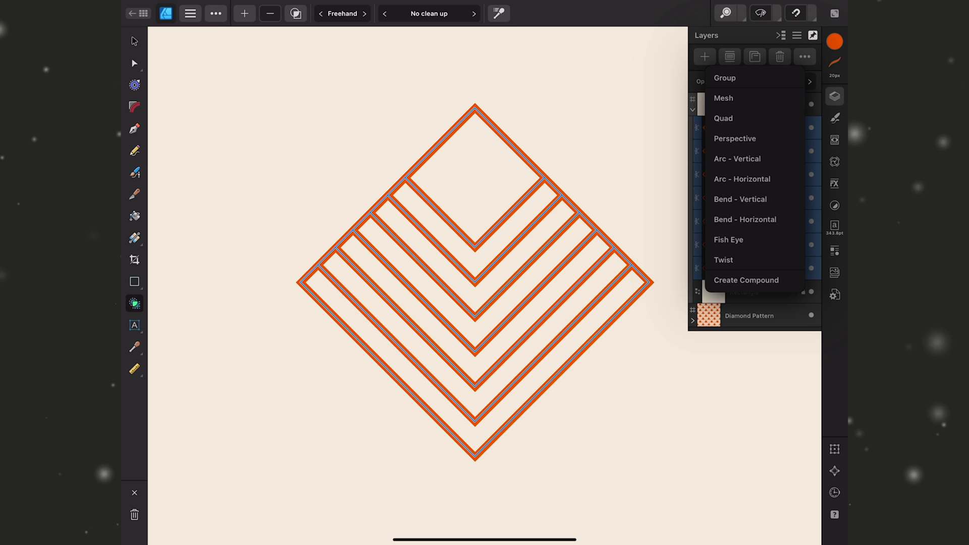
pyautogui.click(725, 78)
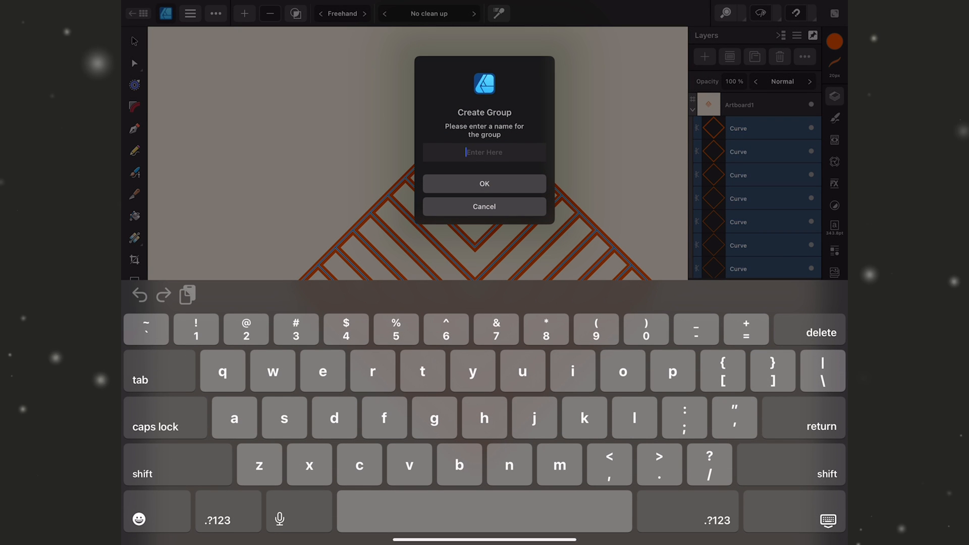
pyautogui.write('final dia')
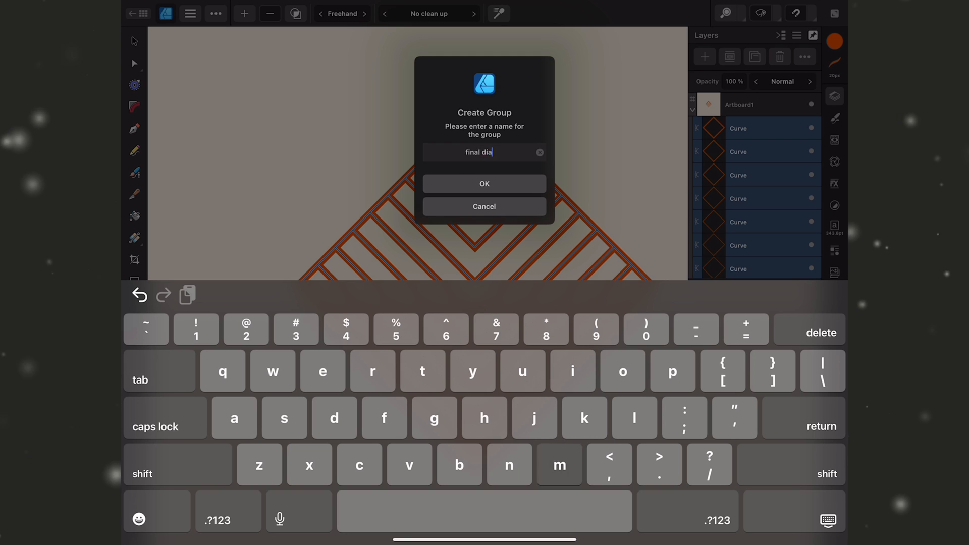
pyautogui.click(483, 184)
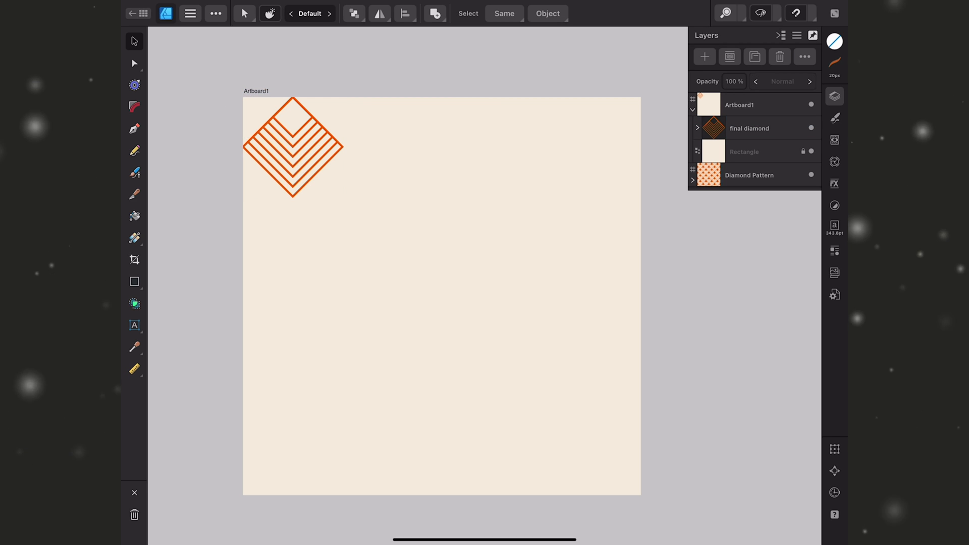
# Step: Set the group's X and Y to -500 px so it centres on the top-left corner
pyautogui.click(748, 129)
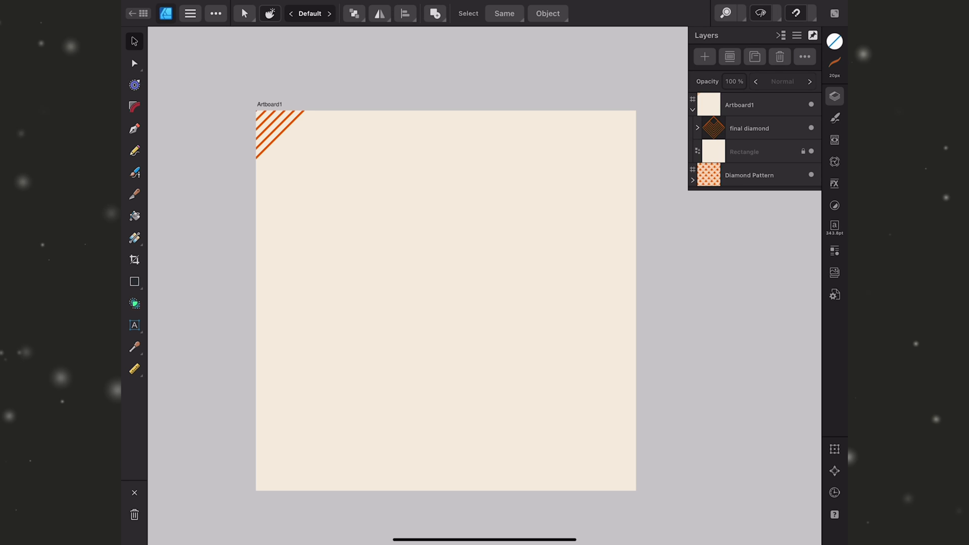
pyautogui.click(749, 128)
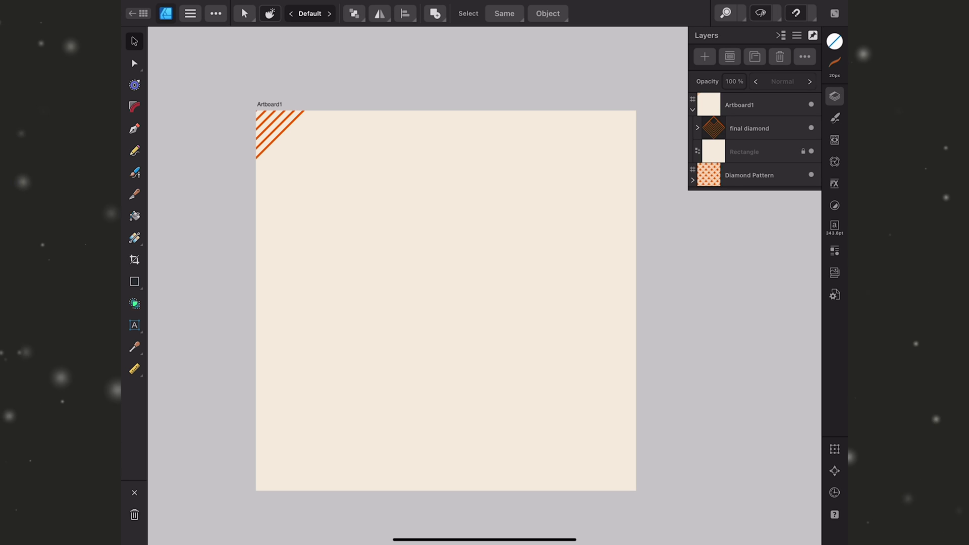
pyautogui.click(749, 128)
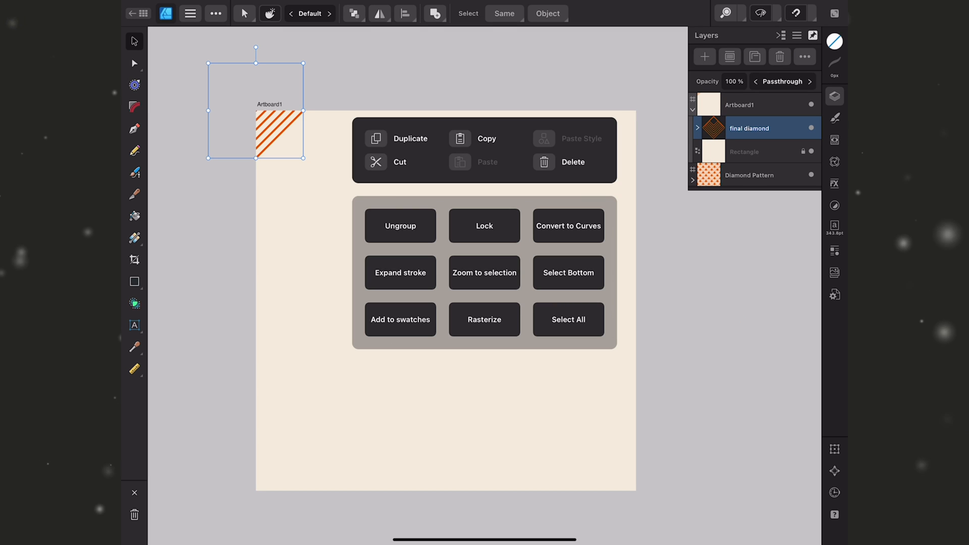
# Step: Duplicate the final diamond group and move the copy 1000 px right via X = -500+1000
pyautogui.click(410, 139)
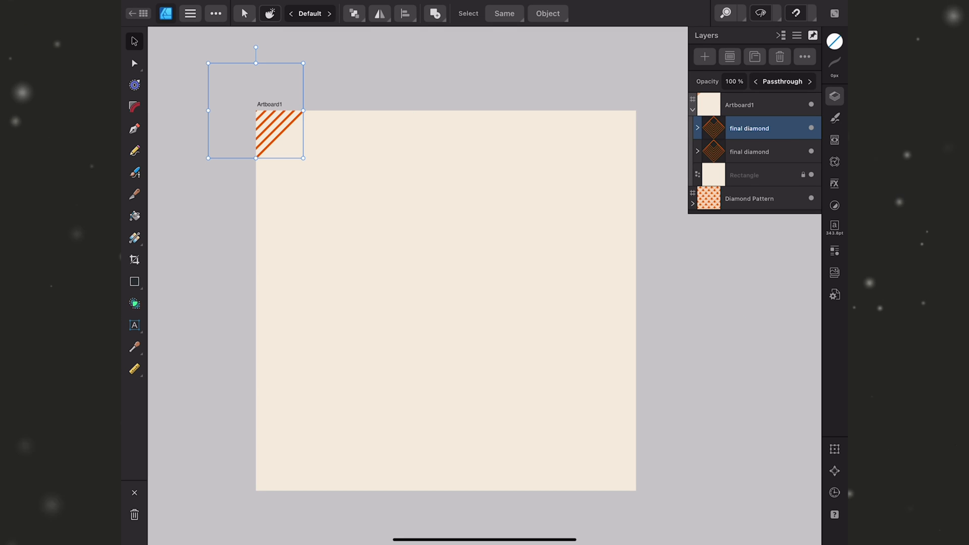
pyautogui.click(834, 448)
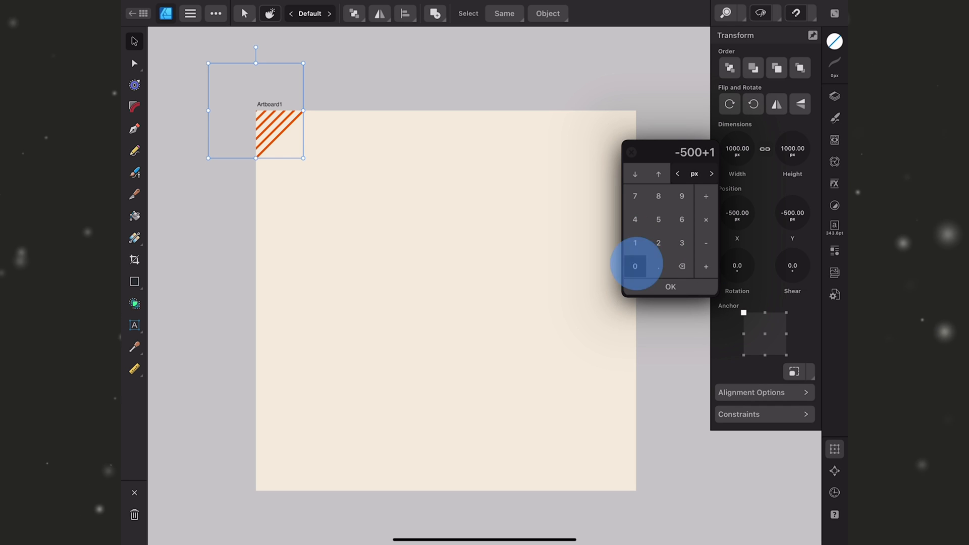
pyautogui.click(670, 287)
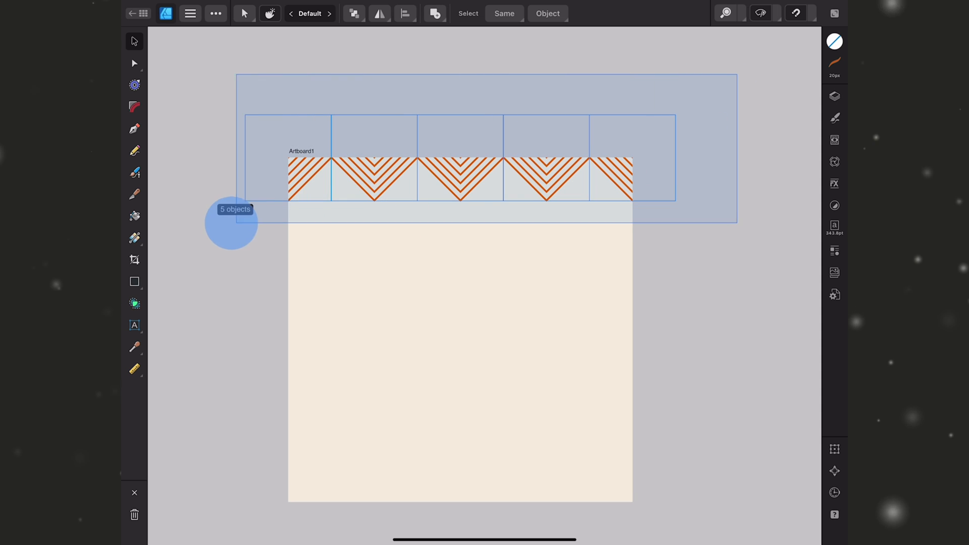
# Step: Group the five selected diamonds and name the group 'long row'
pyautogui.click(834, 96)
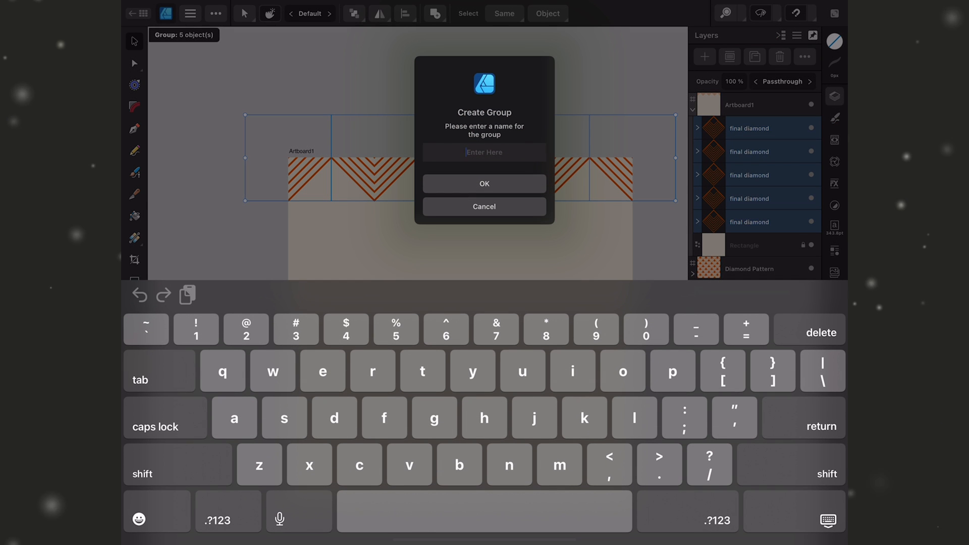
pyautogui.write('long')
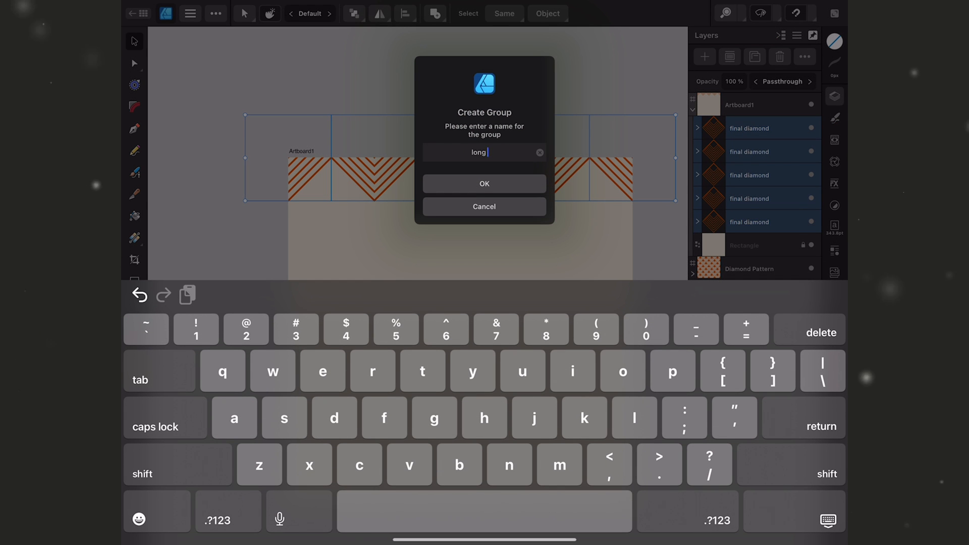
pyautogui.click(484, 184)
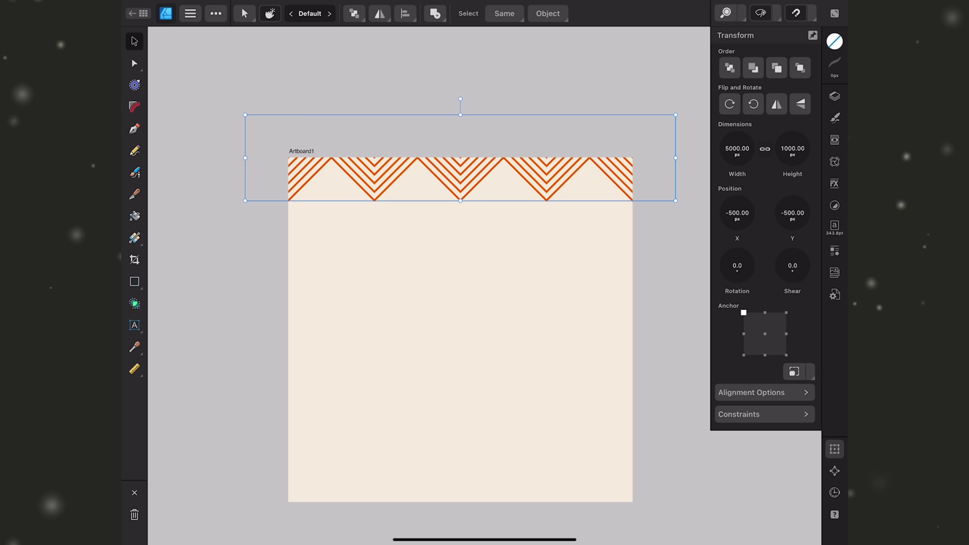
# Step: Offset the copied row 500 px down and 500 px across via Y and X = -500+500
pyautogui.click(738, 149)
pyautogui.write('-500+500')
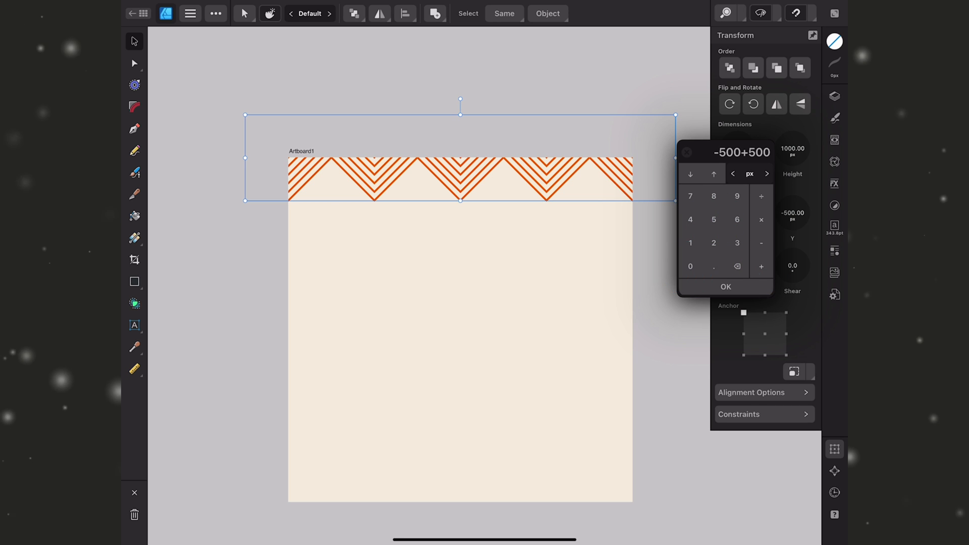
pyautogui.click(726, 286)
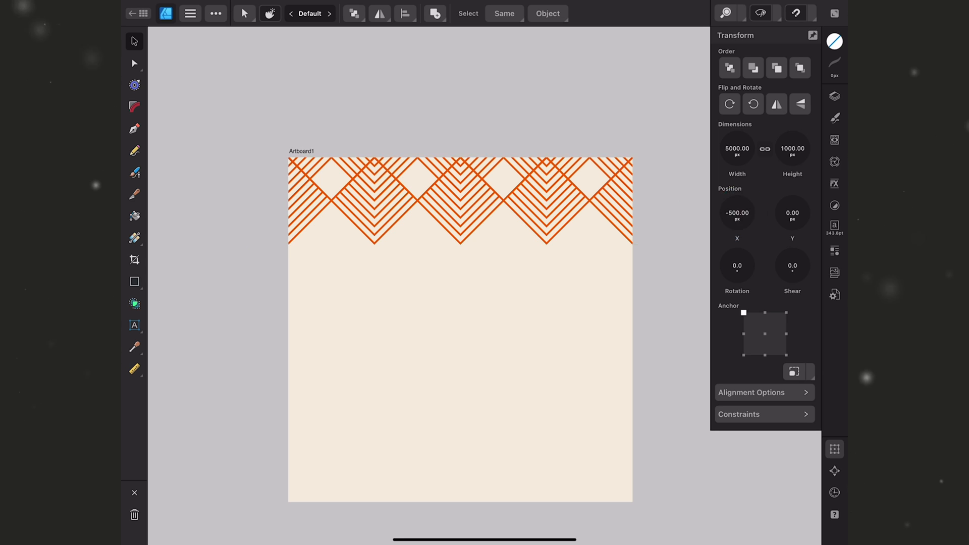
pyautogui.click(737, 213)
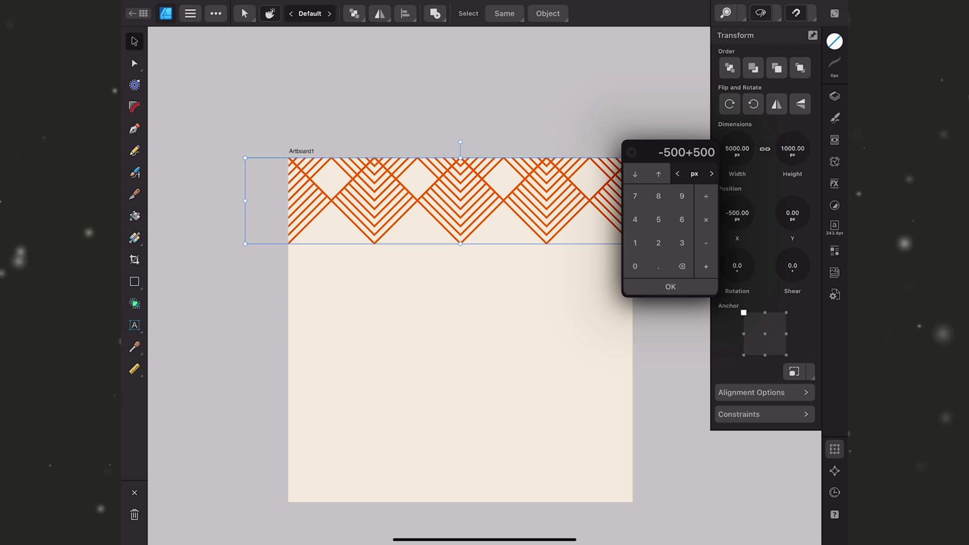
pyautogui.click(669, 286)
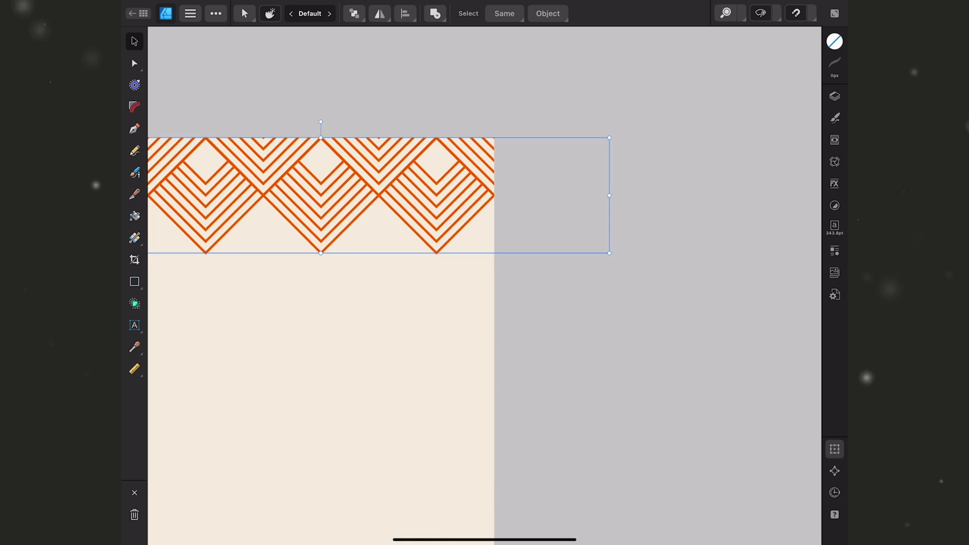
# Step: Select the long row group in the Layers list to check the result
pyautogui.click(835, 96)
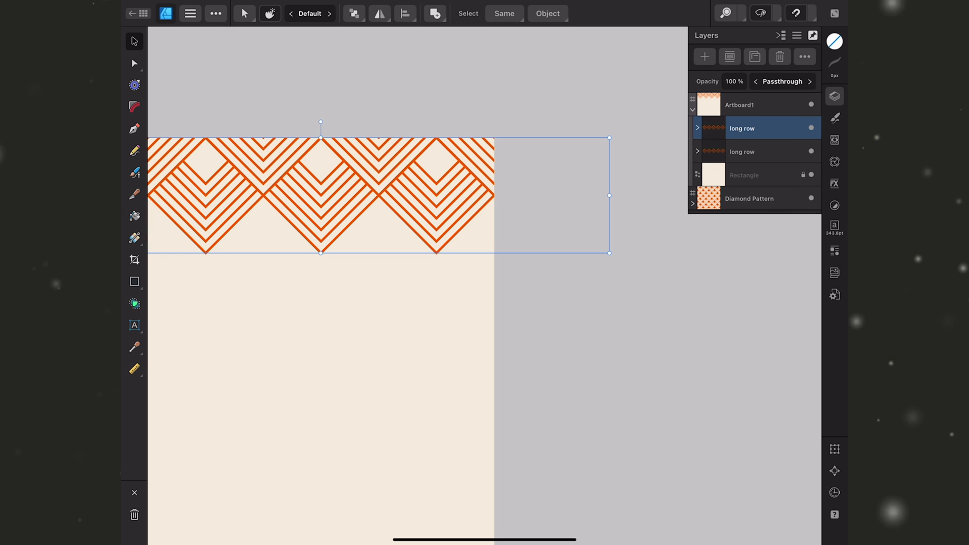
pyautogui.click(697, 128)
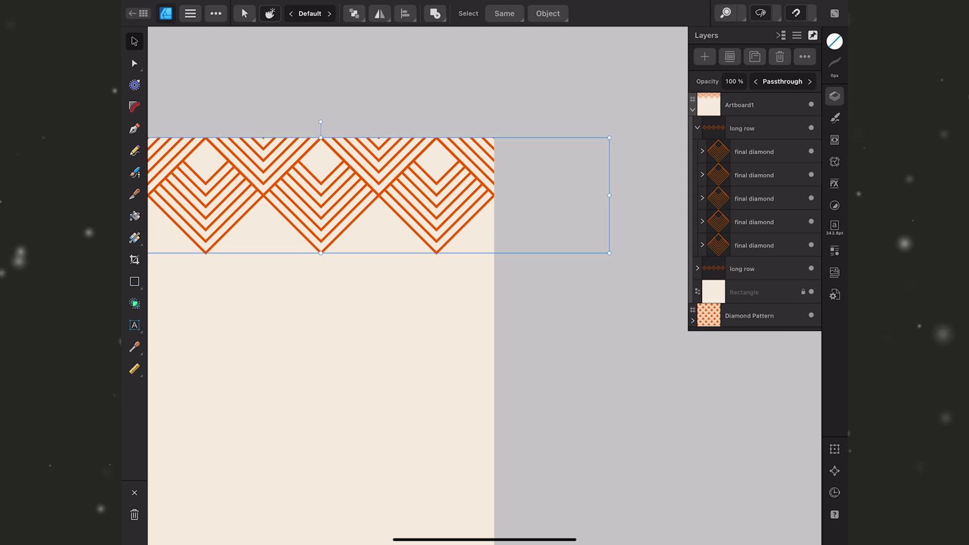
# Step: Delete the extra diamond hanging past the artboard edge
pyautogui.click(754, 152)
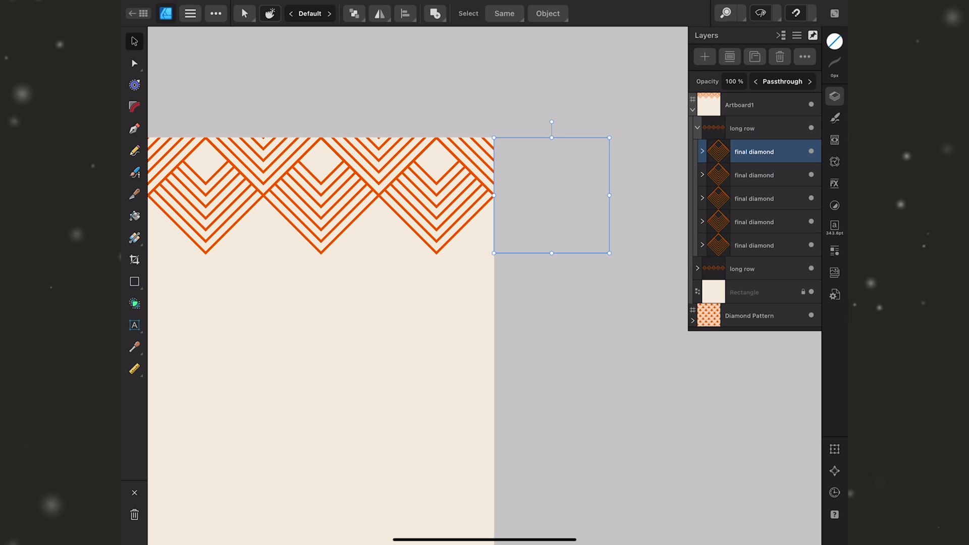
pyautogui.click(742, 129)
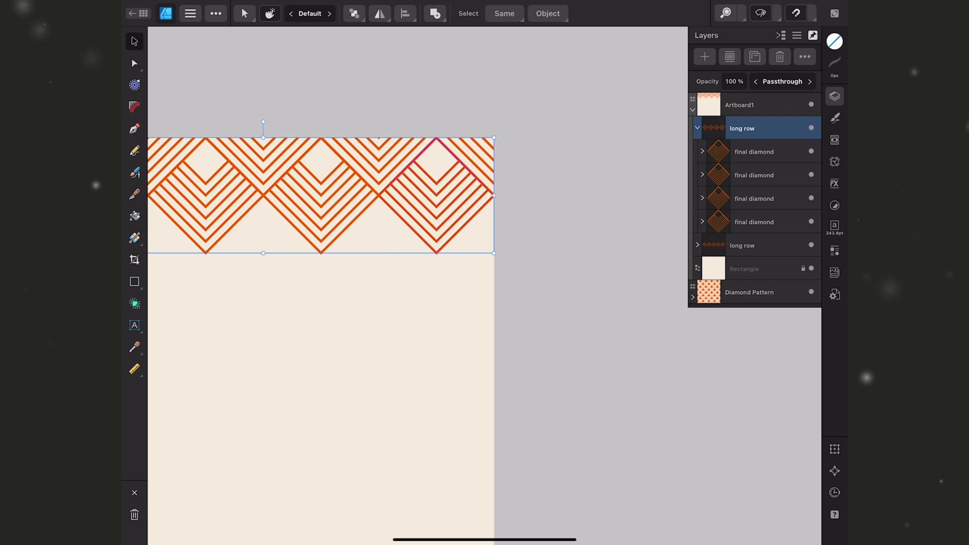
# Step: Rename the row layer 'short' and group the pattern rows as groups named 'final'
pyautogui.doubleClick(741, 128)
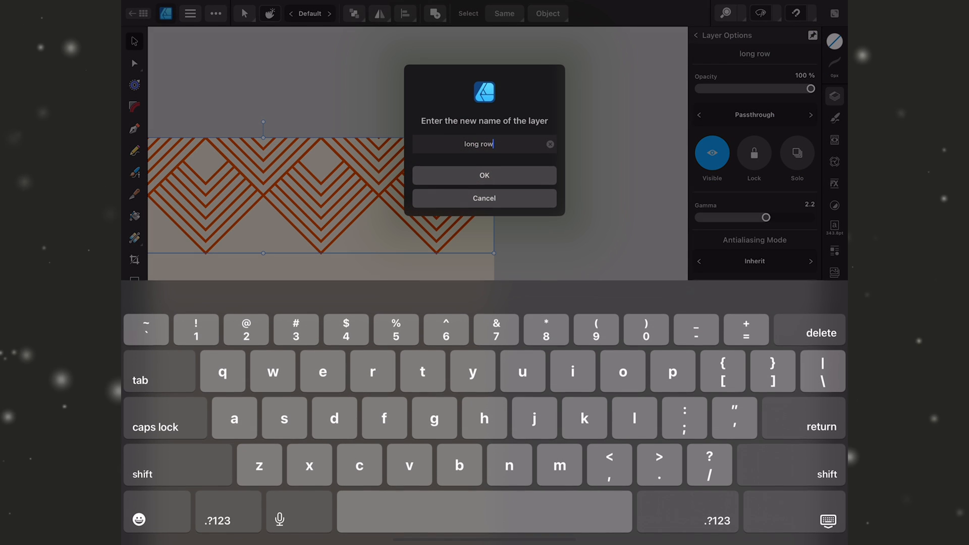
pyautogui.write('short')
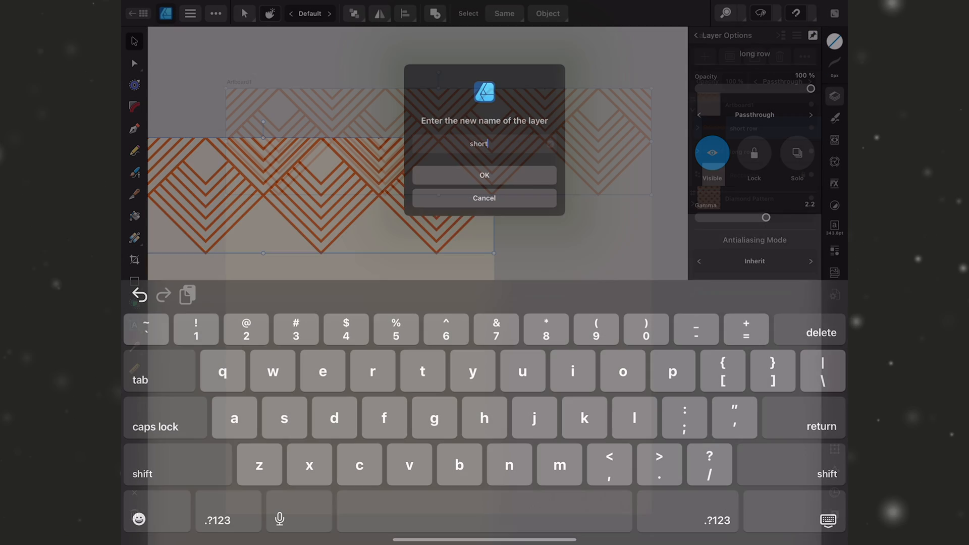
pyautogui.click(484, 174)
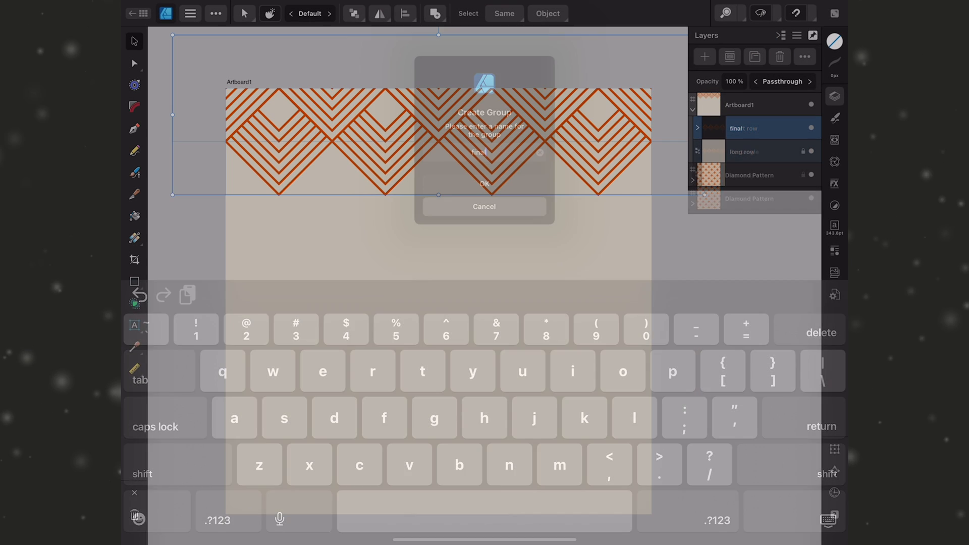
pyautogui.click(485, 183)
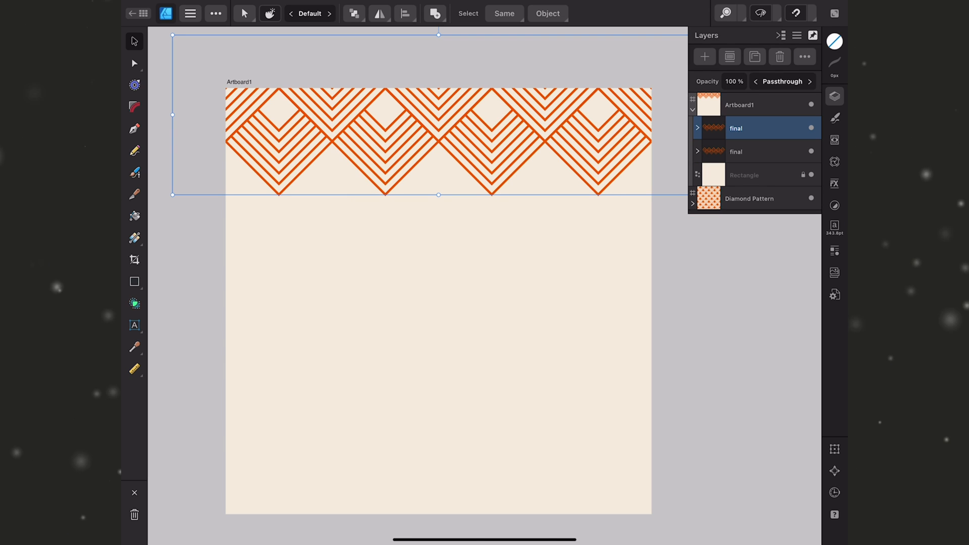
# Step: Offset duplicated 'final' row groups vertically via Transform until five rows cover the artboard
pyautogui.click(834, 449)
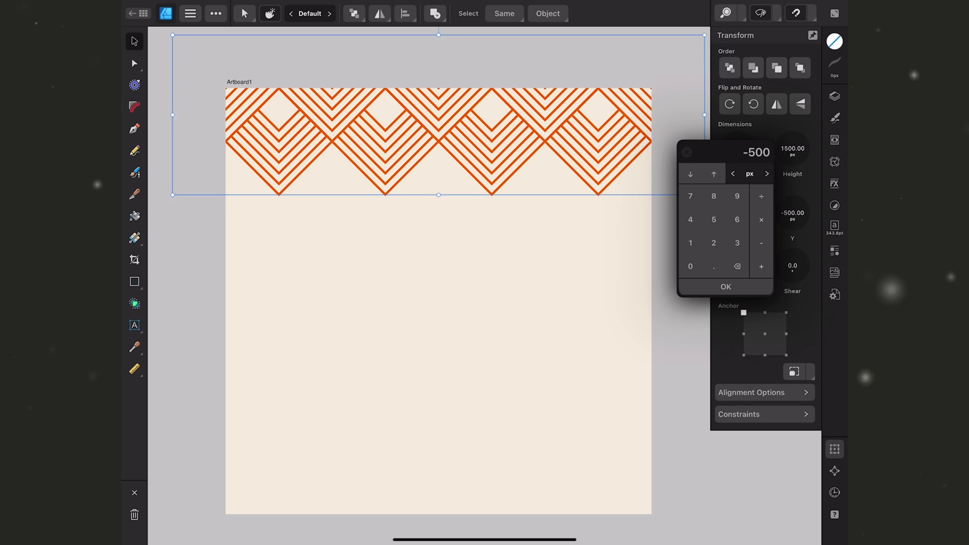
pyautogui.click(762, 267)
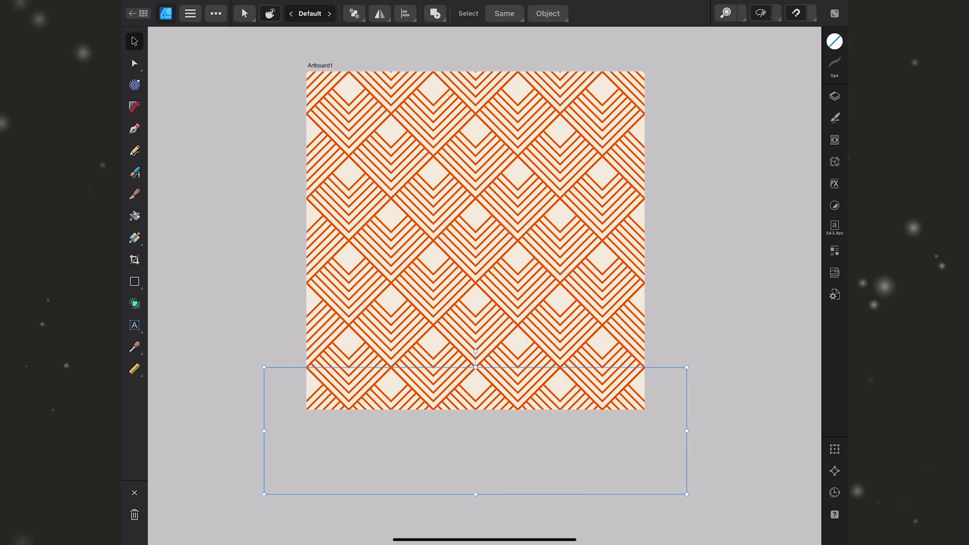
pyautogui.click(835, 95)
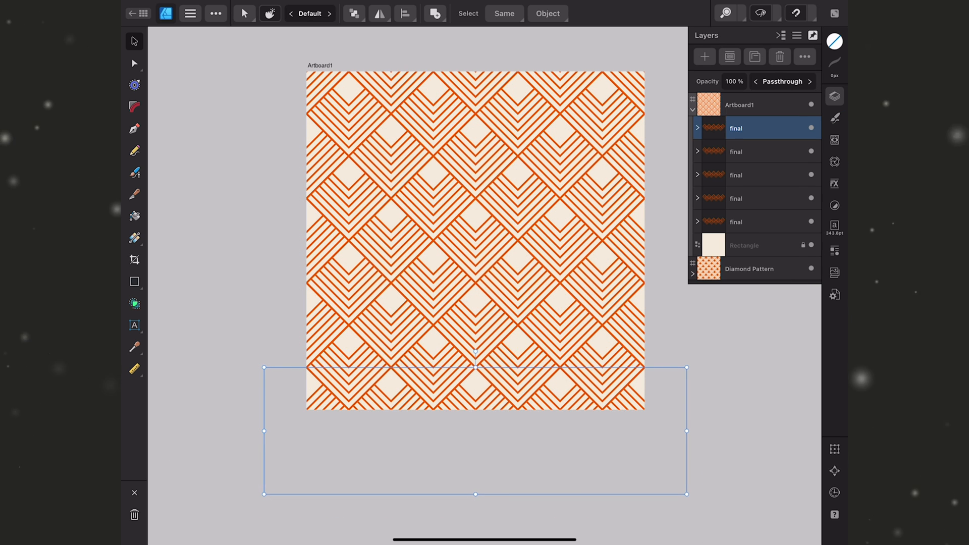
pyautogui.click(697, 129)
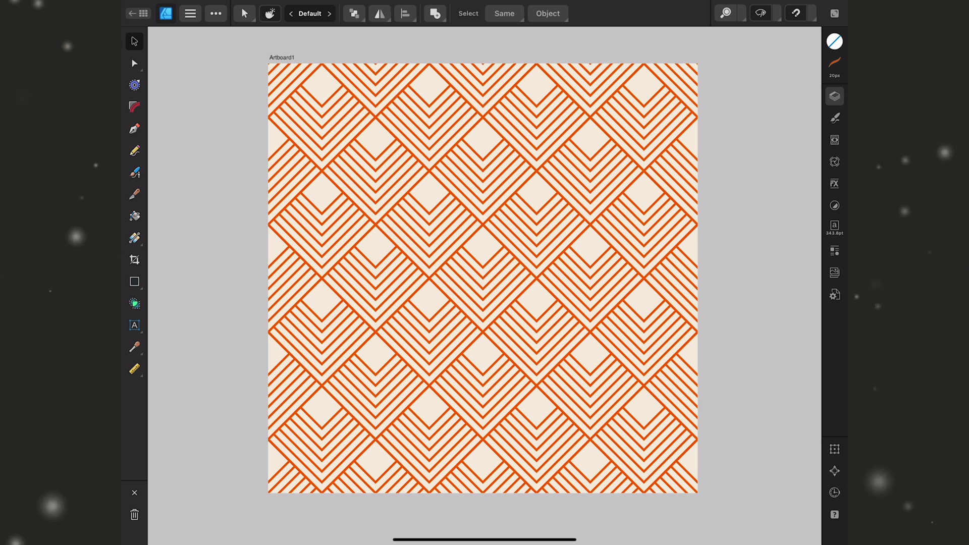
# Step: Add row-boundary guides and set a new stroke width on all 'final' row groups
pyautogui.click(834, 96)
pyautogui.write('1')
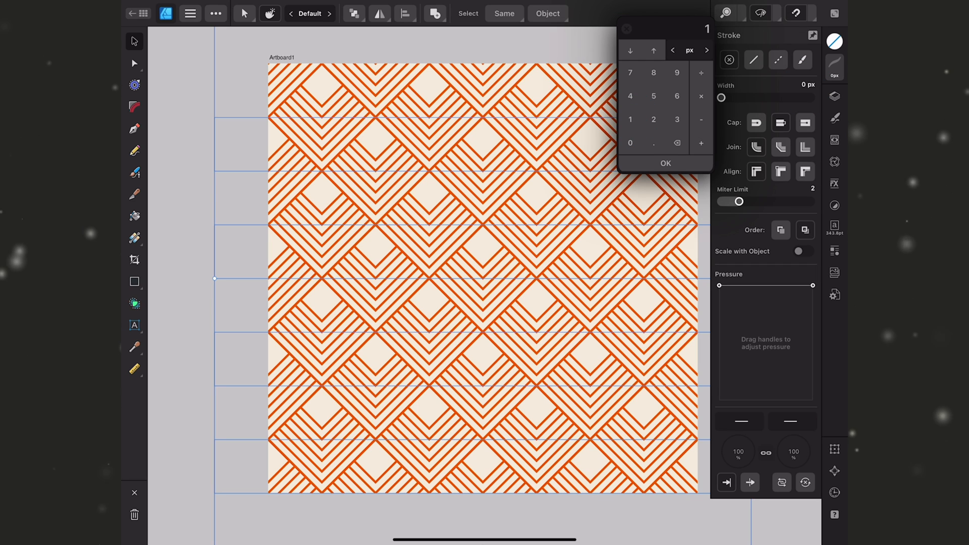
pyautogui.click(665, 164)
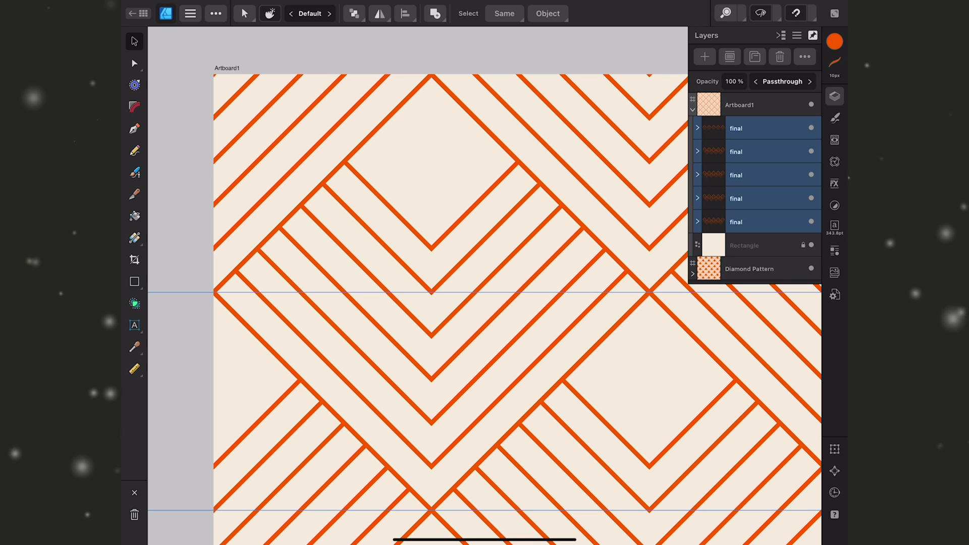
# Step: Build solid orange Curve shapes in every diamond's centre square with Shape Builder, then select them all
pyautogui.click(134, 215)
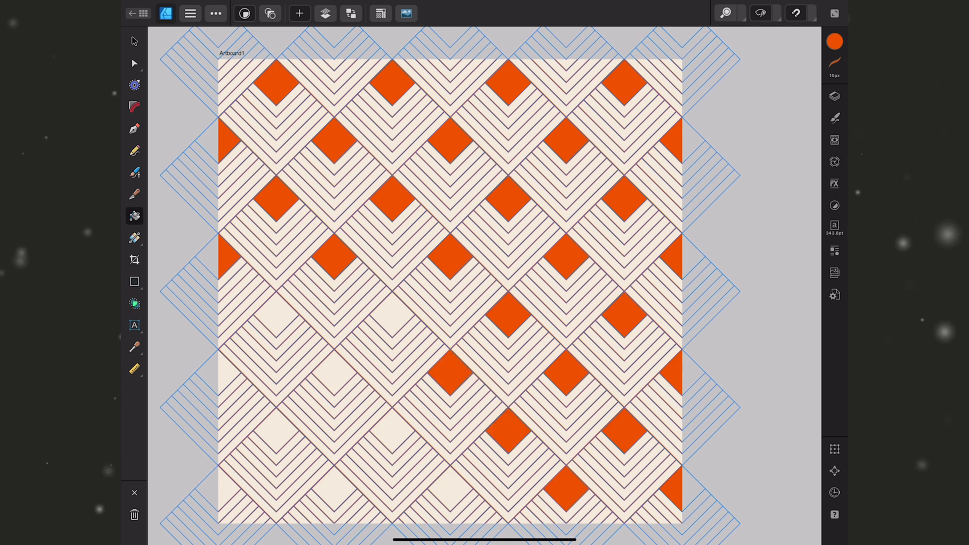
pyautogui.click(835, 96)
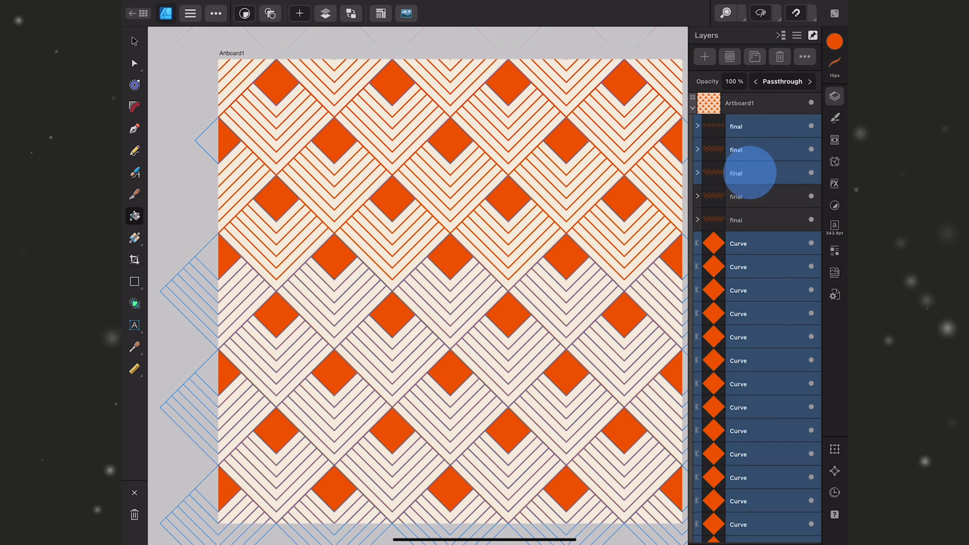
pyautogui.click(780, 81)
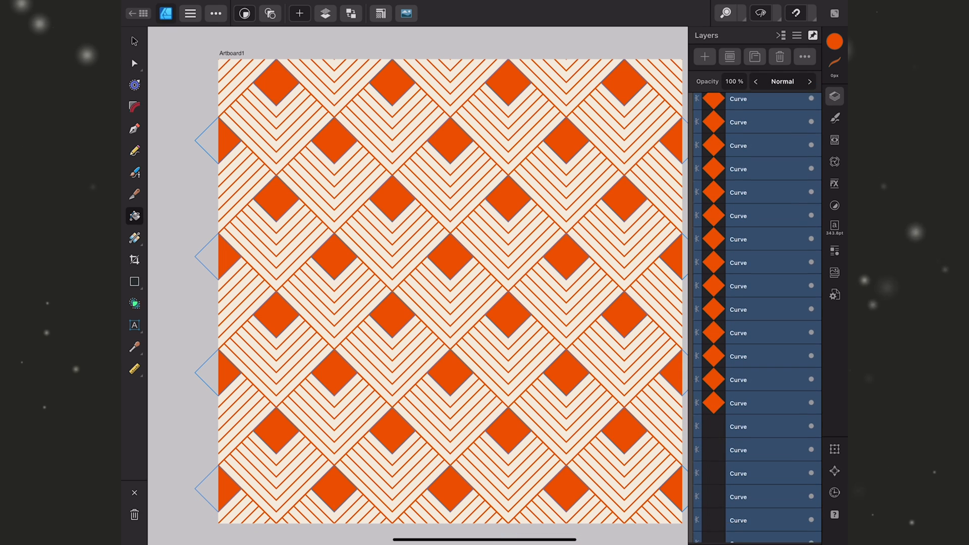
pyautogui.scroll(-3)
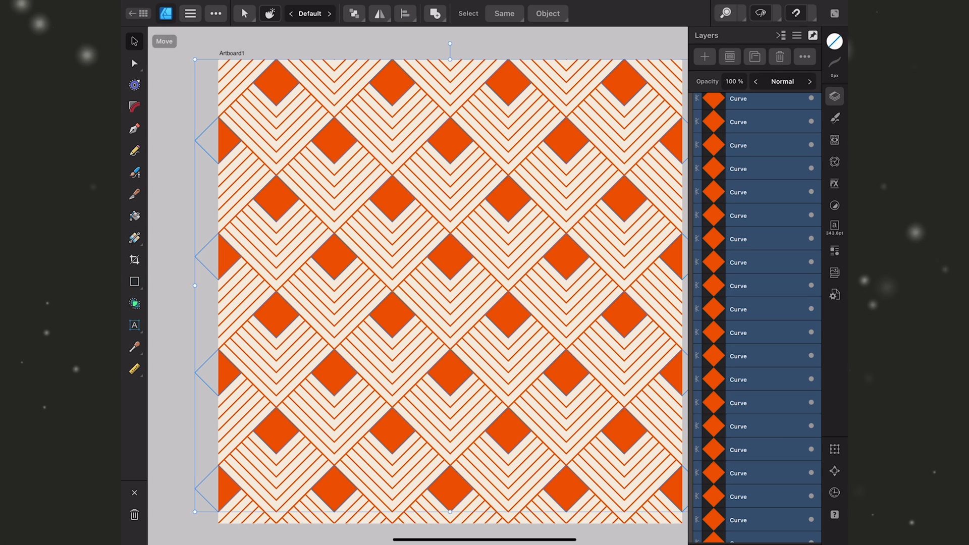
# Step: Merge the solid orange diamonds into one Curves shape with Operations > Add
pyautogui.click(435, 13)
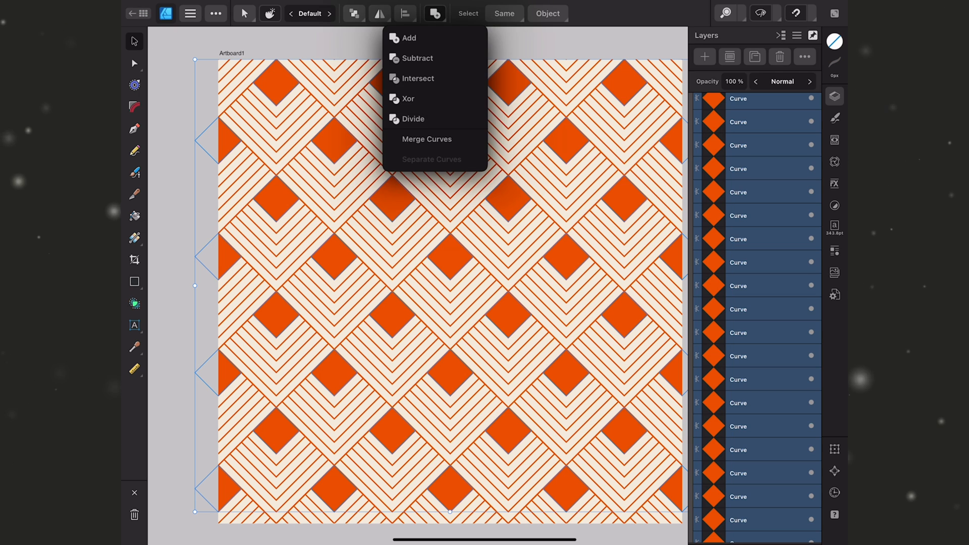
pyautogui.click(426, 138)
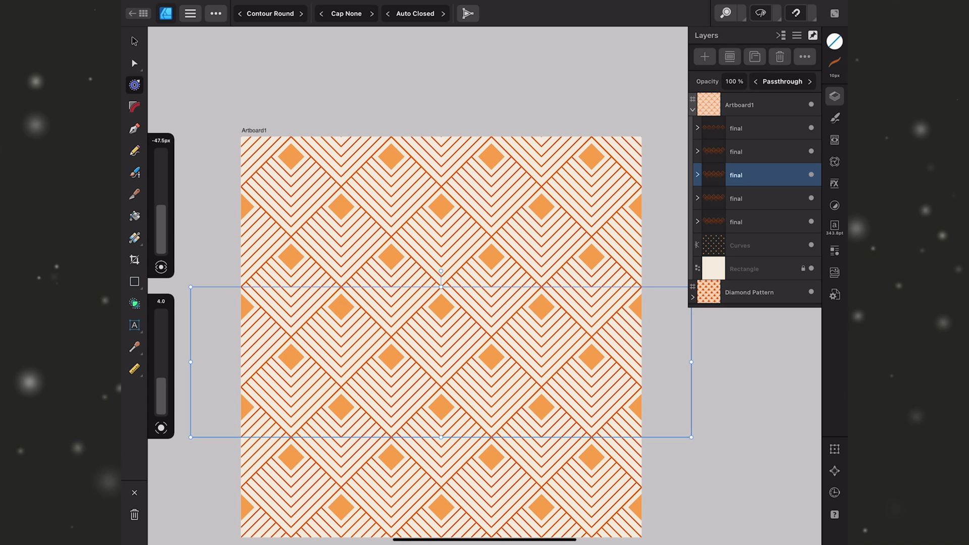
# Step: Adjust the merged shape's colour settings and add a blank Artboard2 beside Artboard1
pyautogui.click(754, 245)
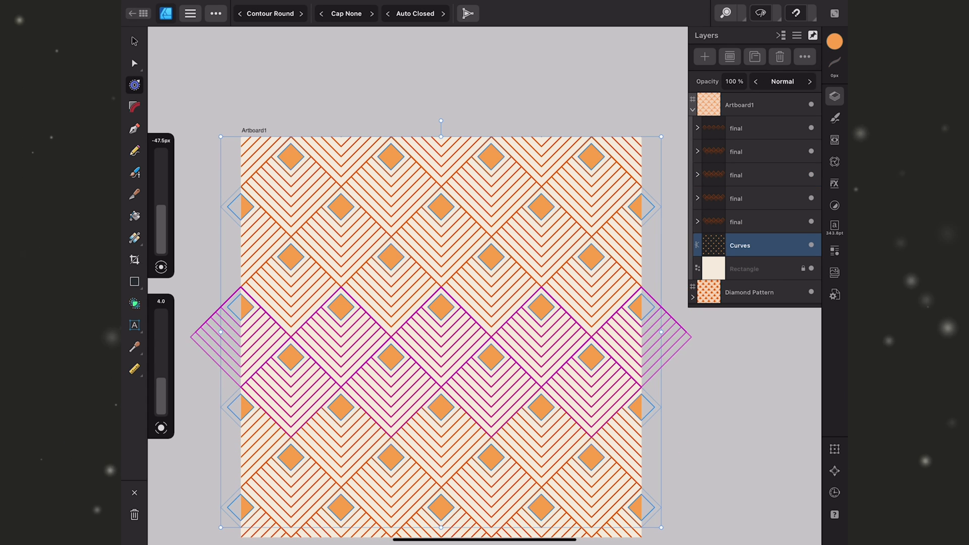
pyautogui.click(834, 40)
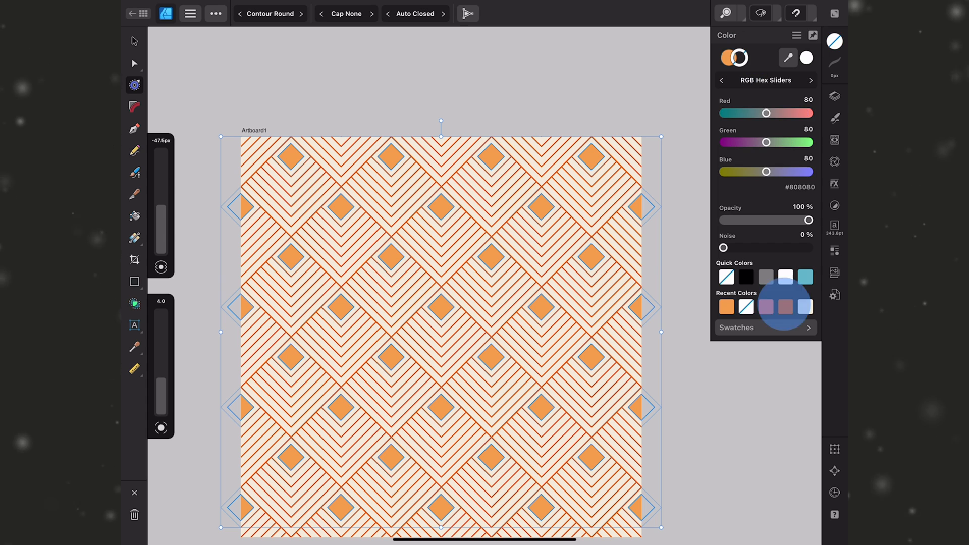
pyautogui.click(835, 68)
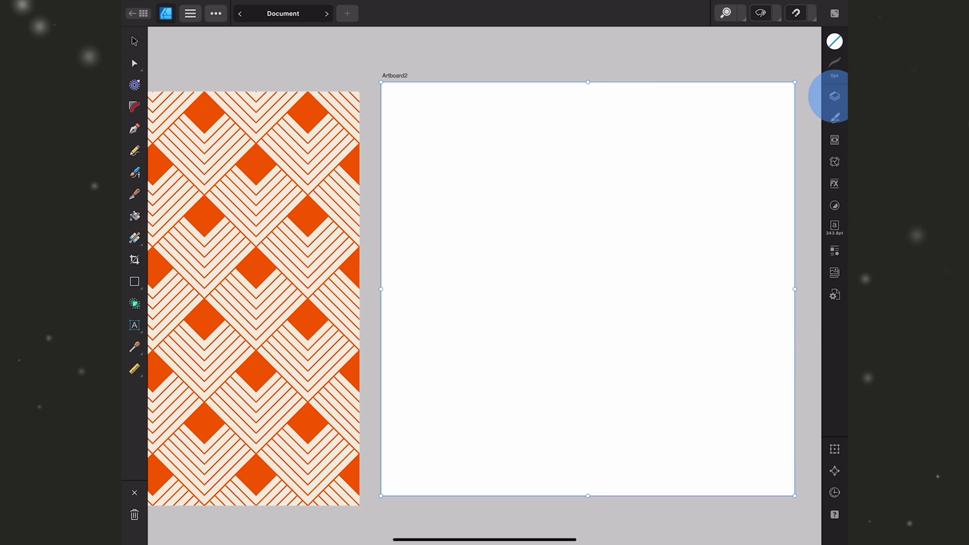
# Step: Show both artboards in Layers, selecting Artboard1 and then the blank Artboard2
pyautogui.click(835, 97)
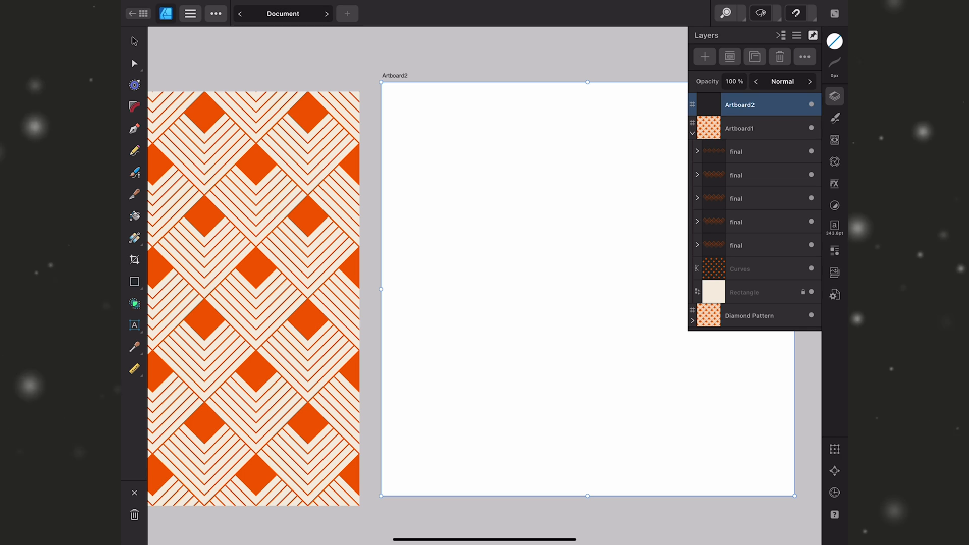
pyautogui.click(738, 128)
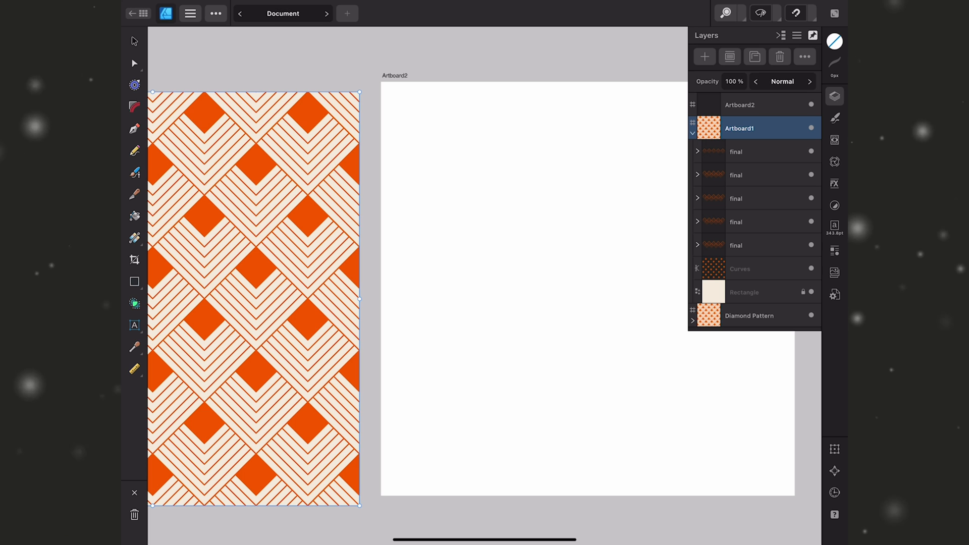
pyautogui.click(835, 250)
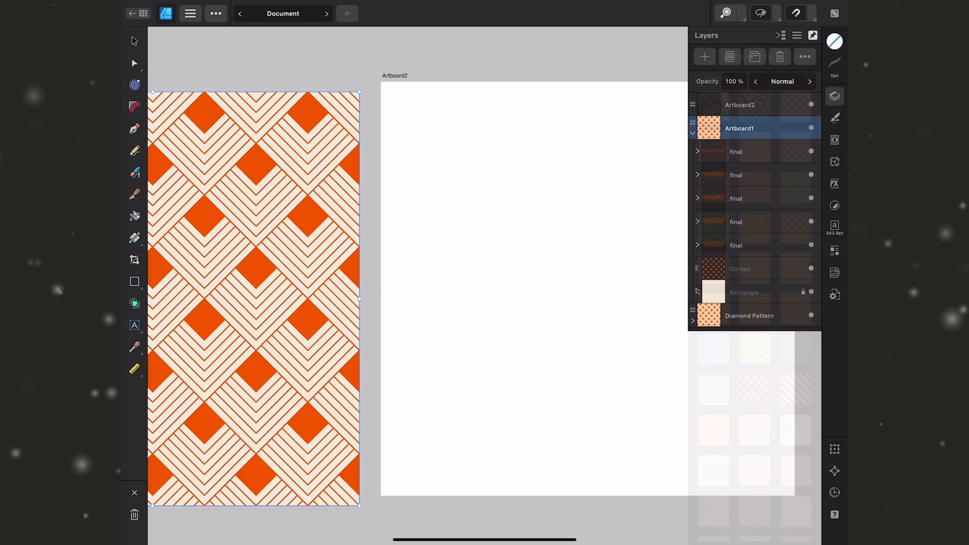
pyautogui.click(739, 104)
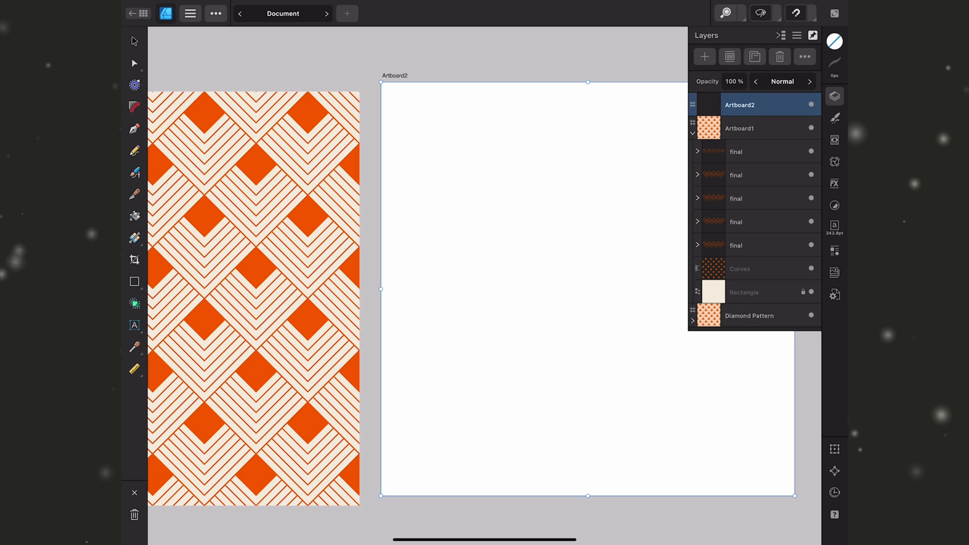
# Step: Apply the chevron-and-diamond pattern to Artboard2 as a Bitmap fill with the Fill Tool
pyautogui.click(134, 237)
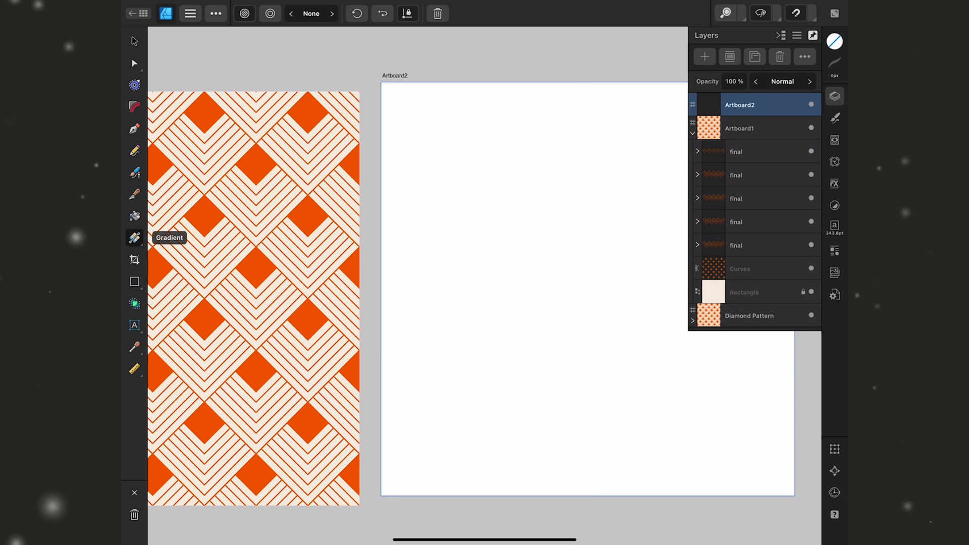
pyautogui.click(835, 250)
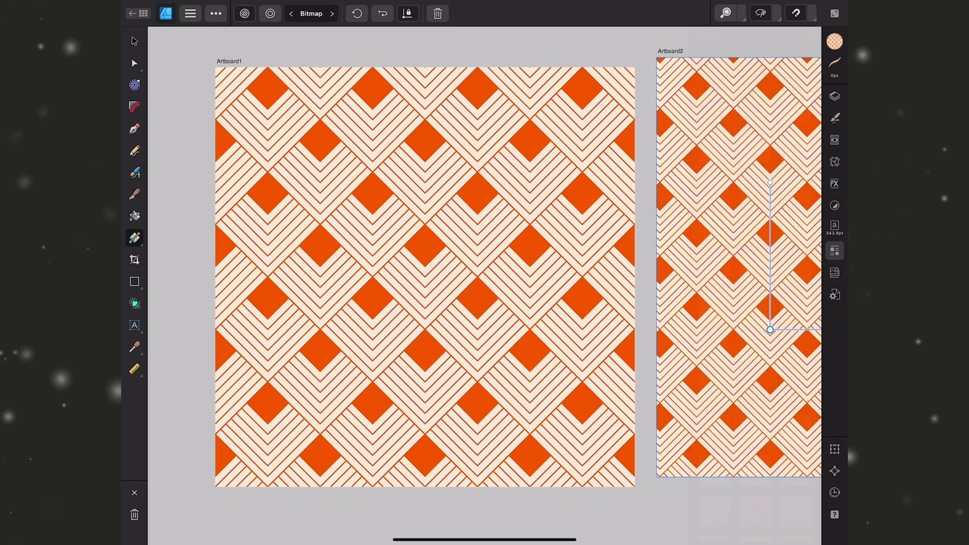
# Step: Start a PNG export from Document > Export and choose the artboard in the Area list
pyautogui.click(189, 13)
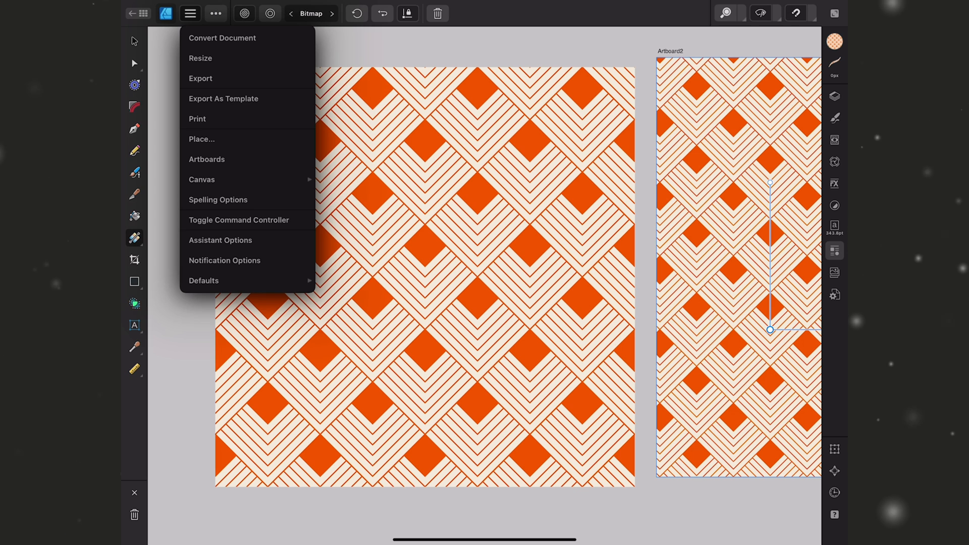
pyautogui.click(200, 78)
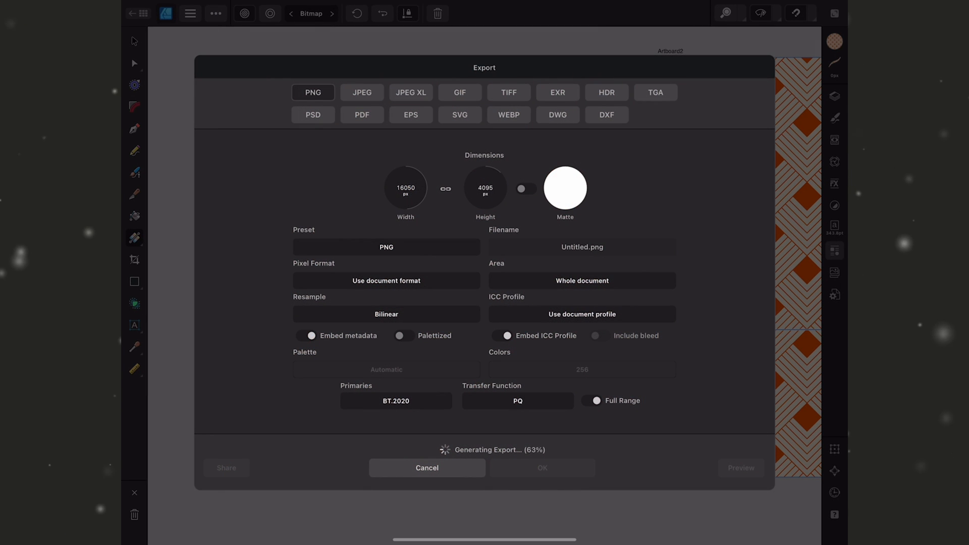
pyautogui.click(581, 280)
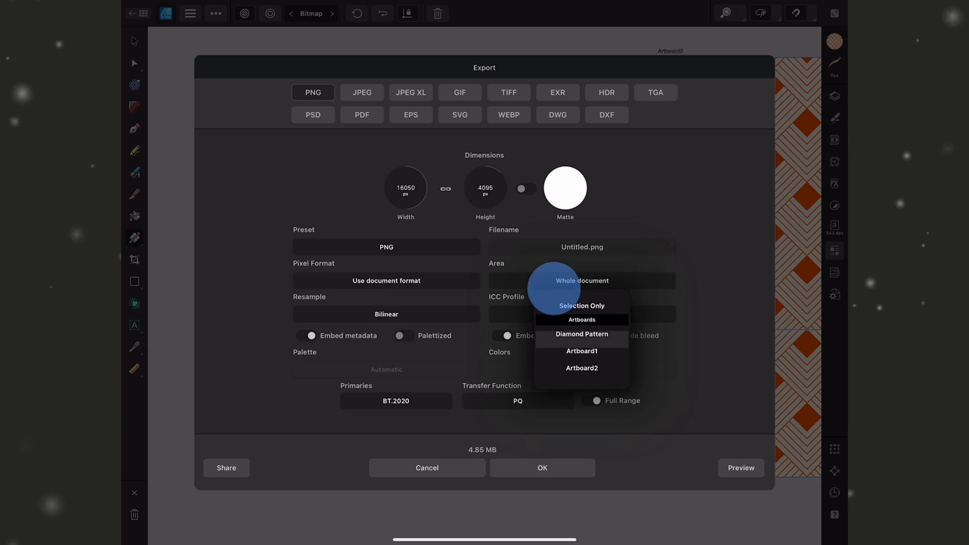